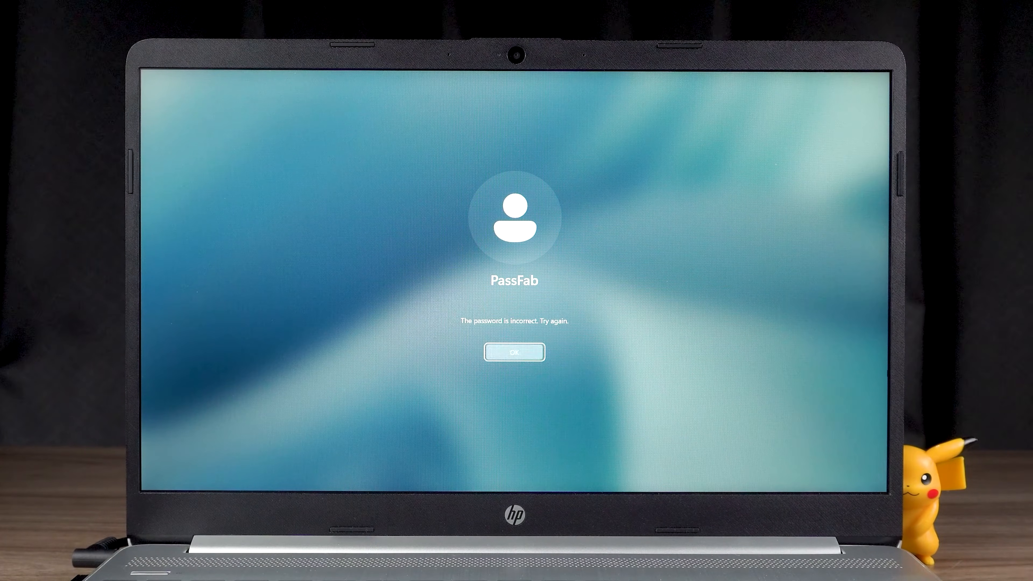
Dismiss the wrong-password message, restart anyway, and choose Command Prompt in Advanced options.
click(513, 351)
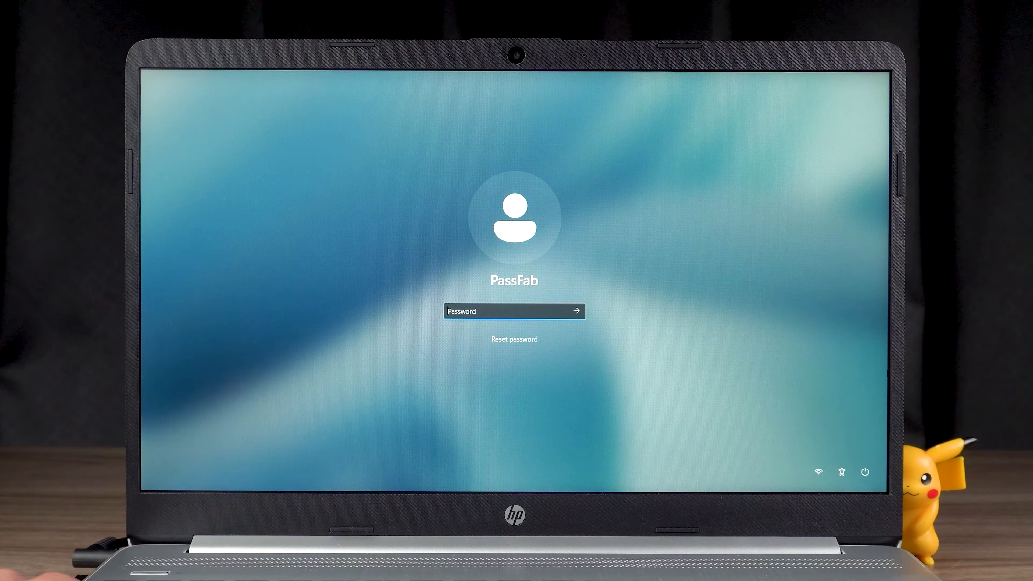
click(864, 472)
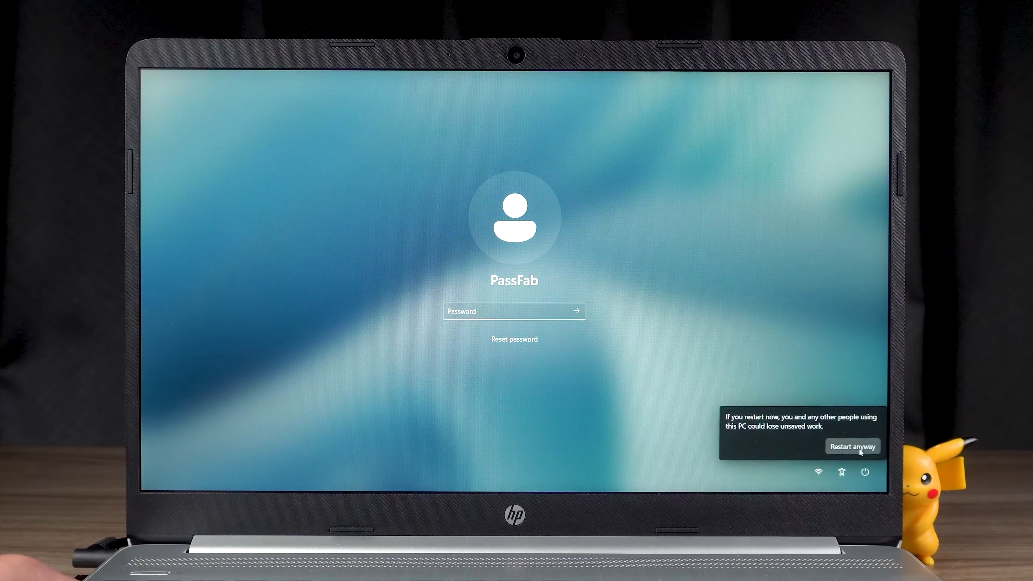
click(852, 446)
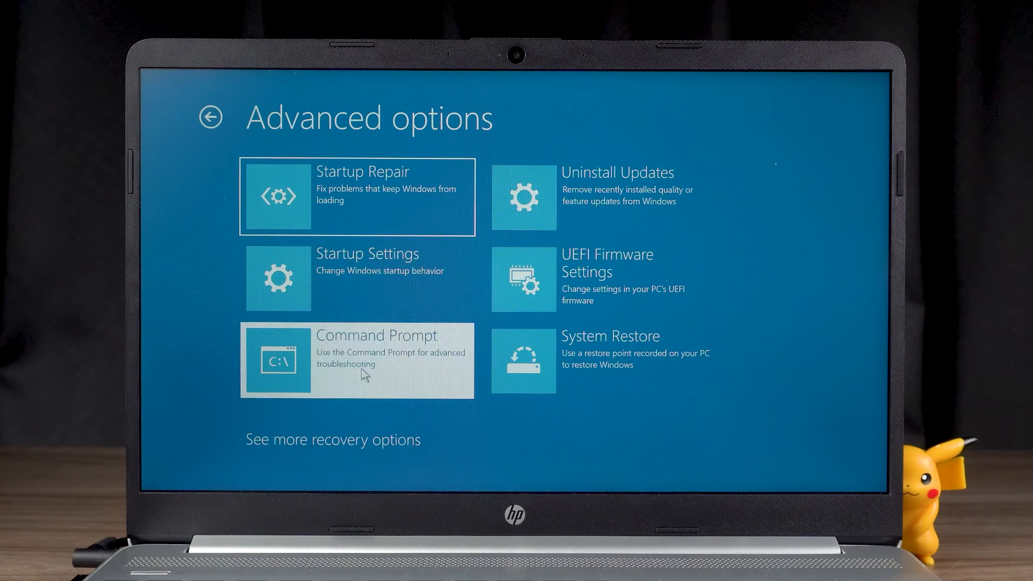
click(356, 360)
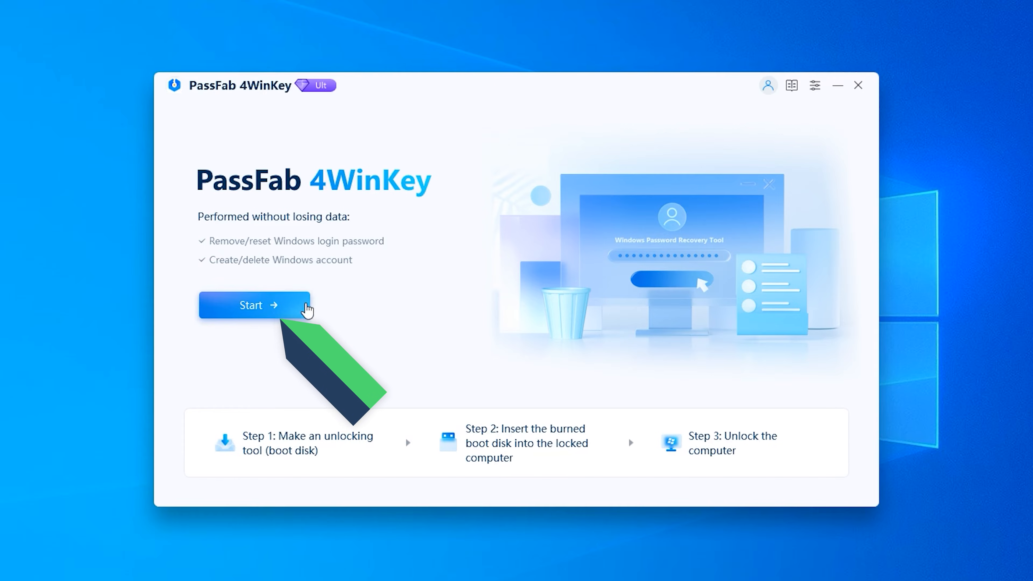
Burn the boot disk to the Kingston DataTraveler 3.0 USB, confirming its data will be erased.
click(253, 305)
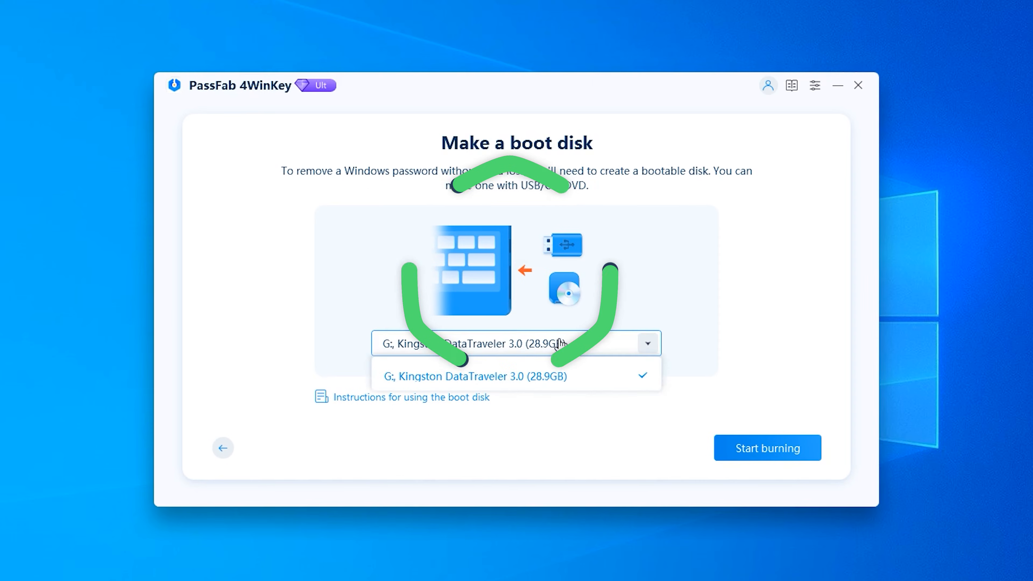
click(474, 375)
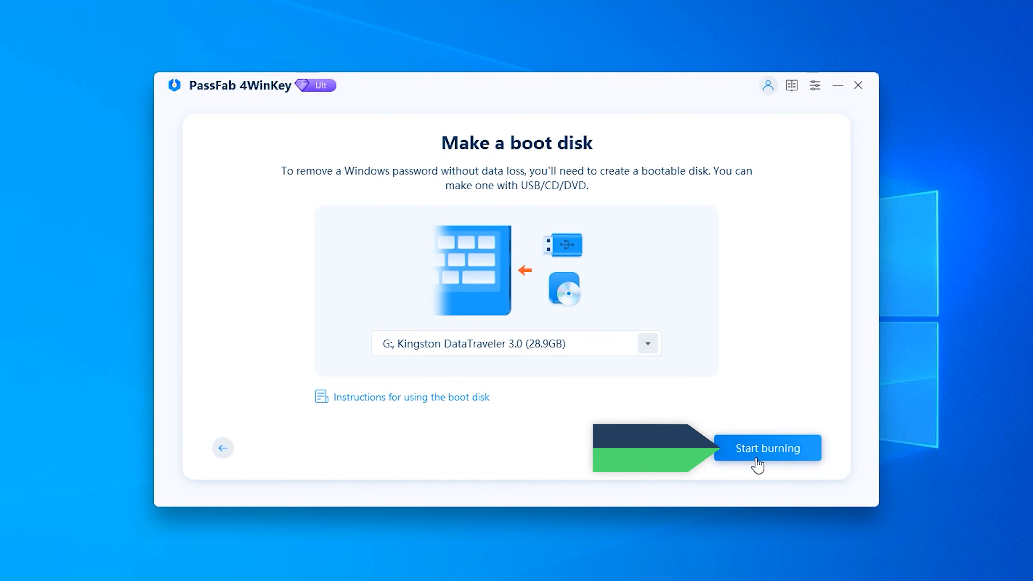
click(766, 448)
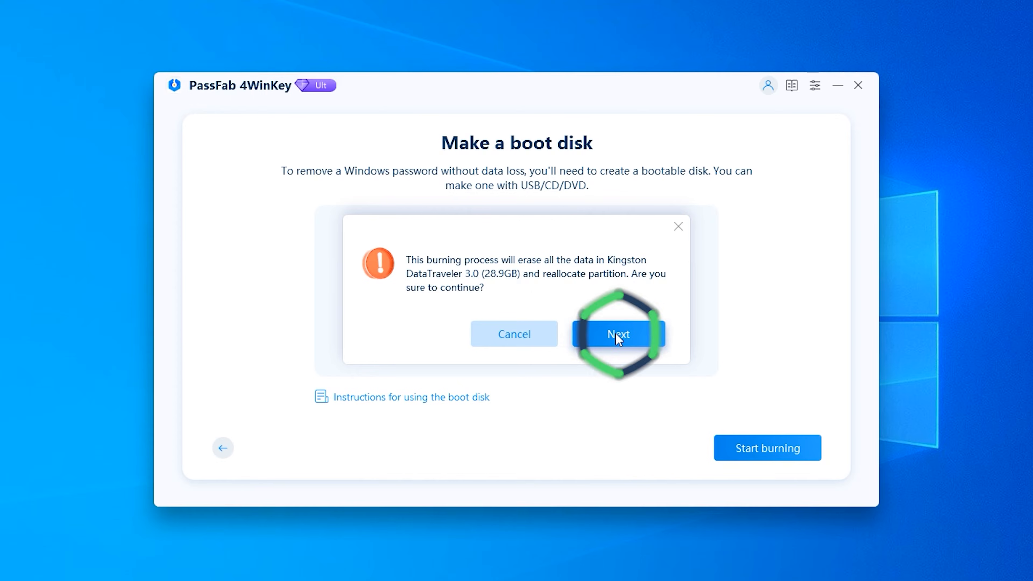
click(617, 334)
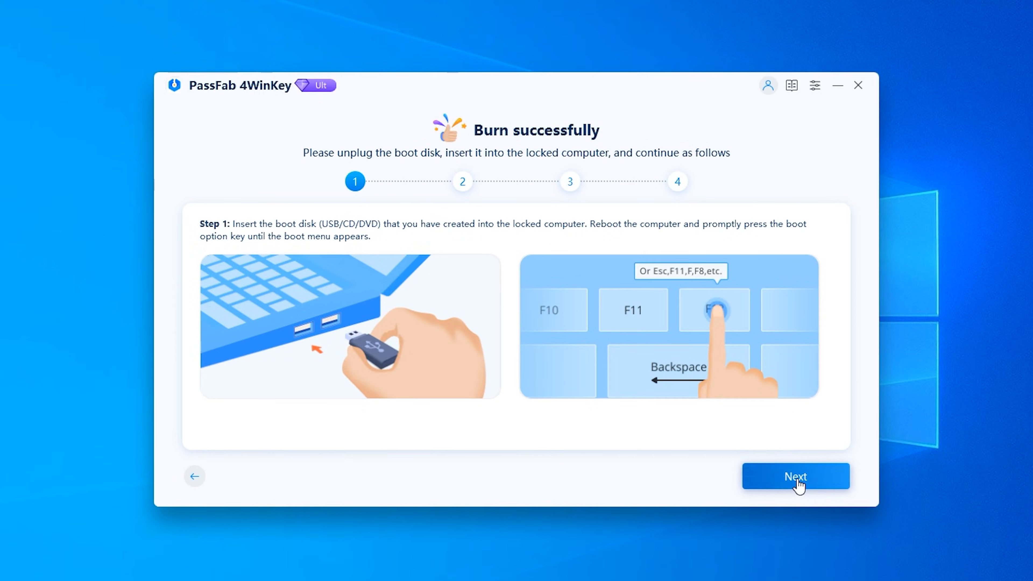
Step through the post-burn instructions, viewing the motherboard-brand boot keys before continuing.
click(795, 476)
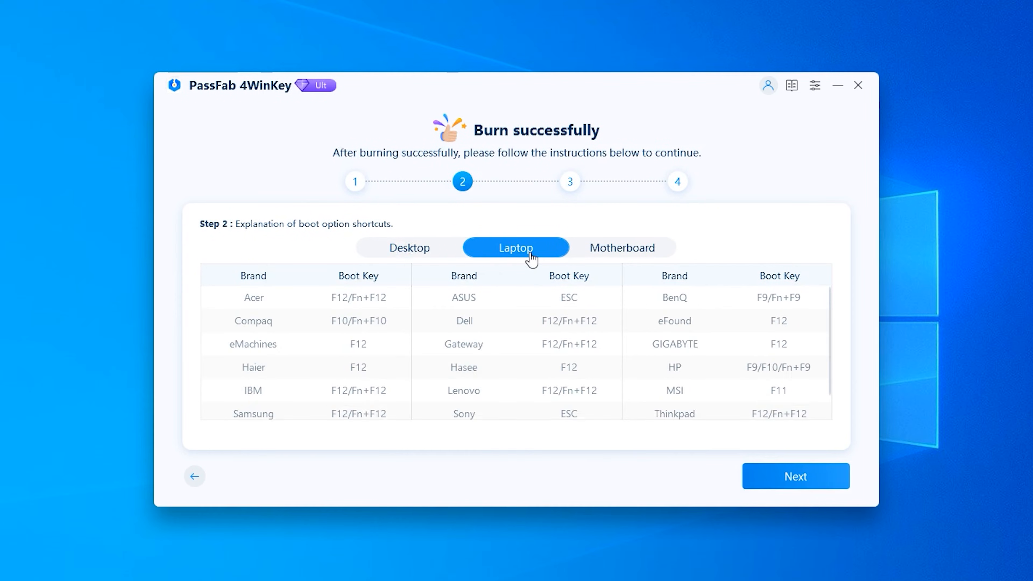
click(622, 247)
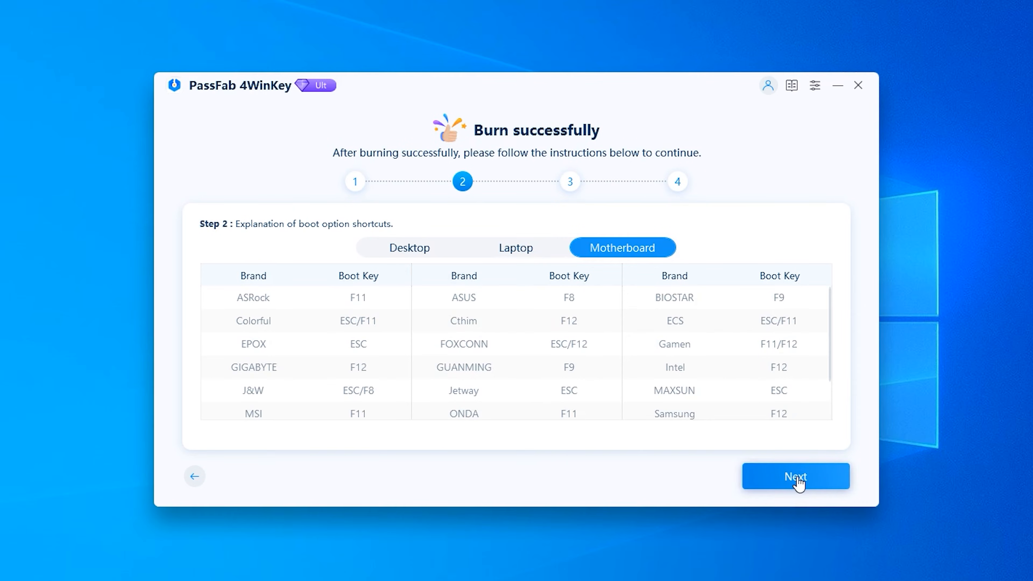
click(795, 476)
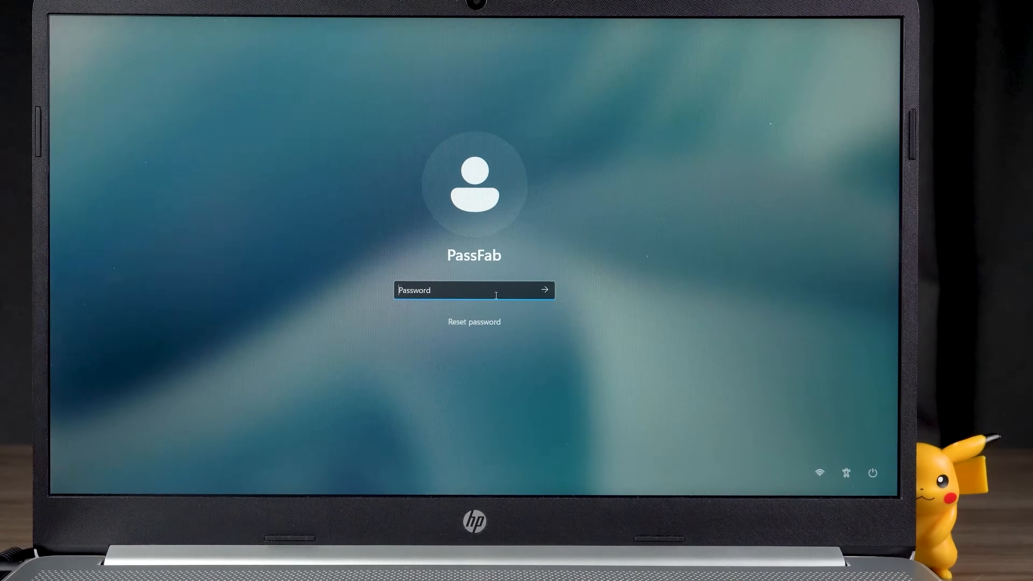
Restart the locked laptop from the sign-in screen and boot it from the Kingston USB drive.
click(871, 473)
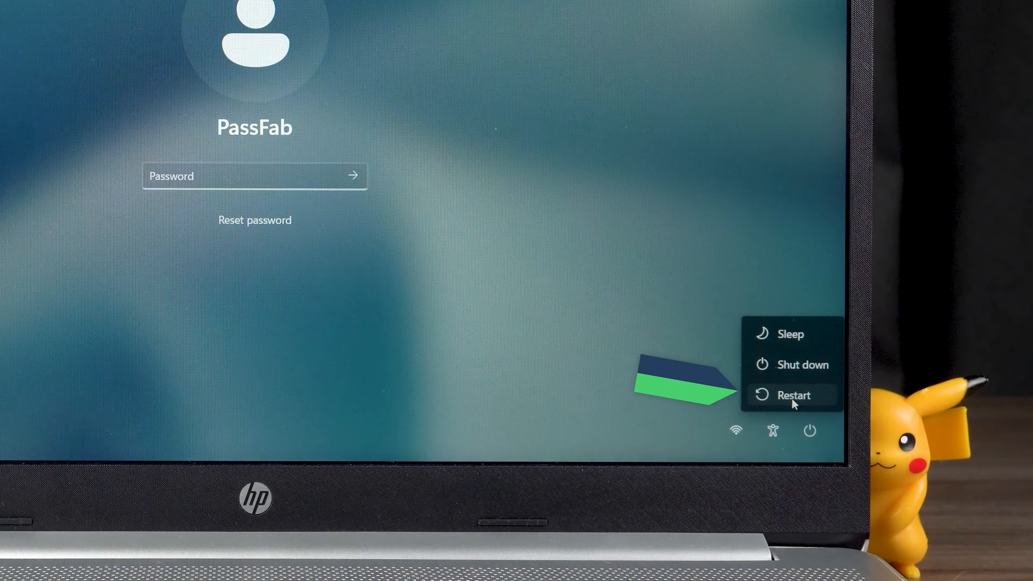
click(793, 395)
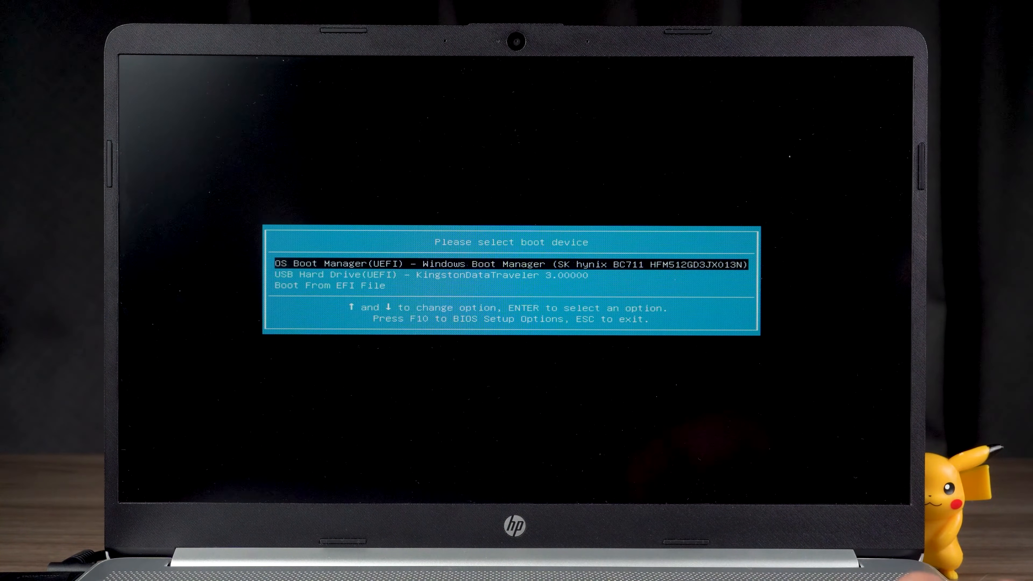
key(Return)
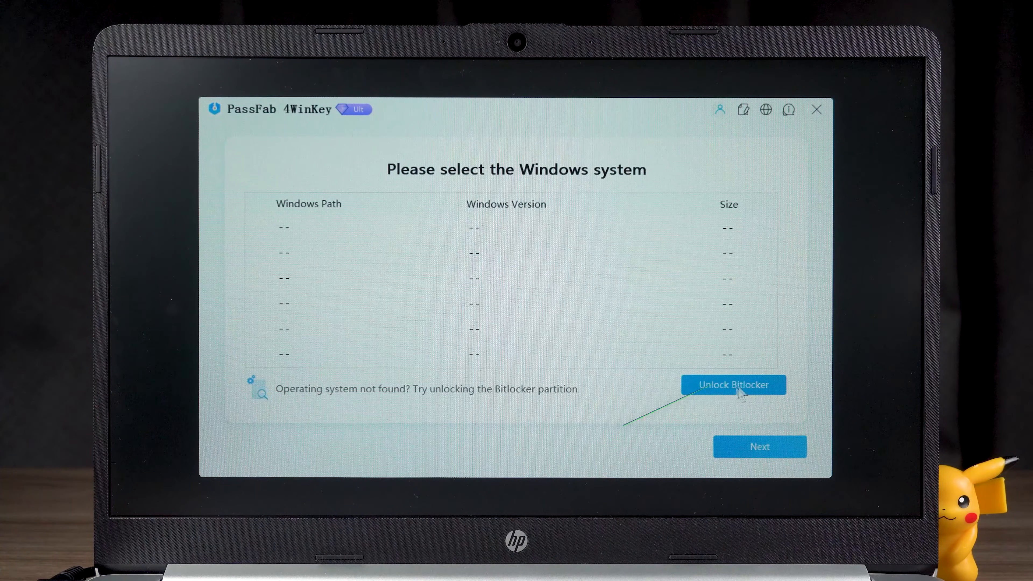
Unlock the BitLocker C: partition manually and acknowledge the successful unlock.
click(733, 385)
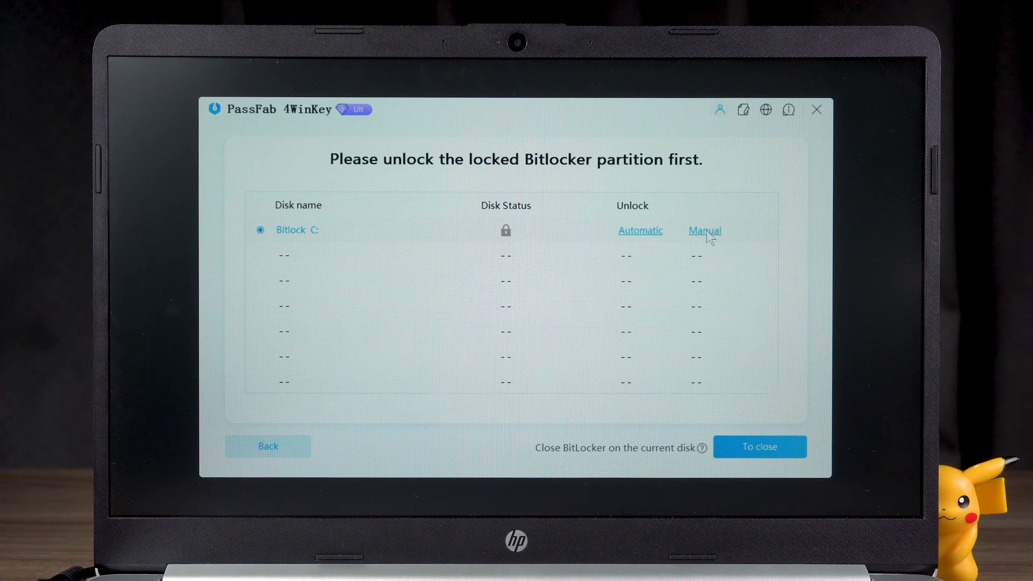
click(704, 231)
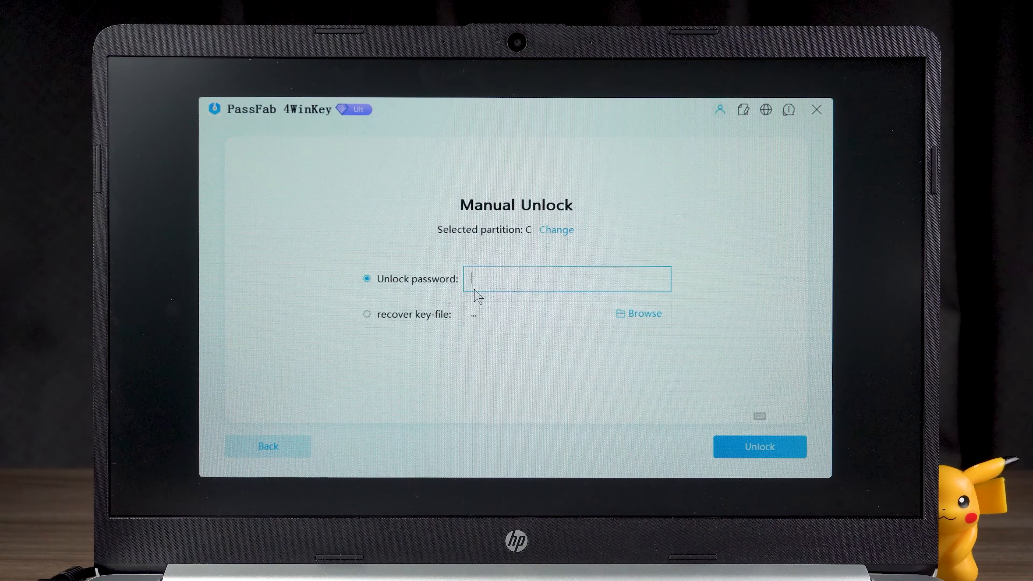
click(267, 446)
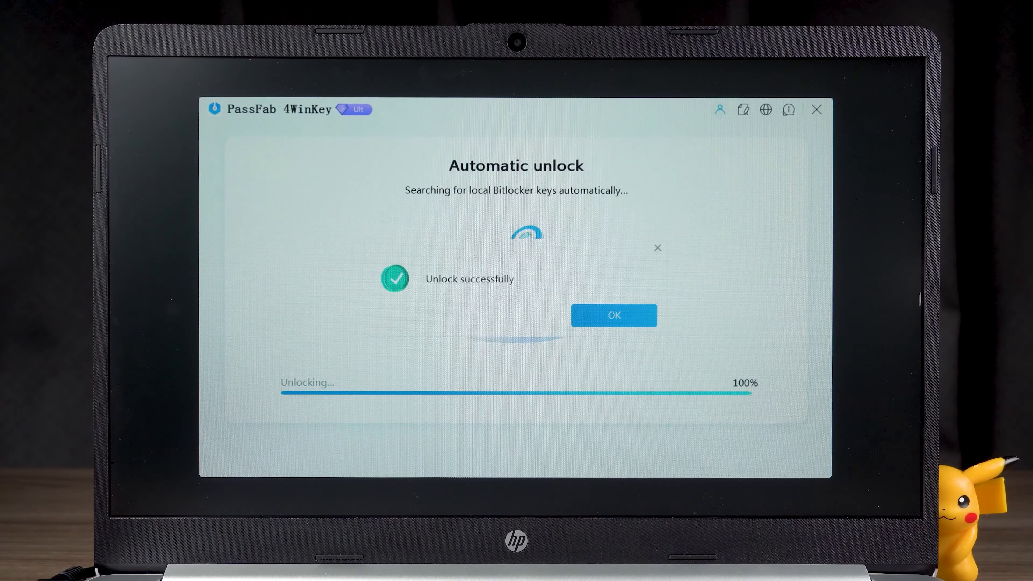
click(613, 315)
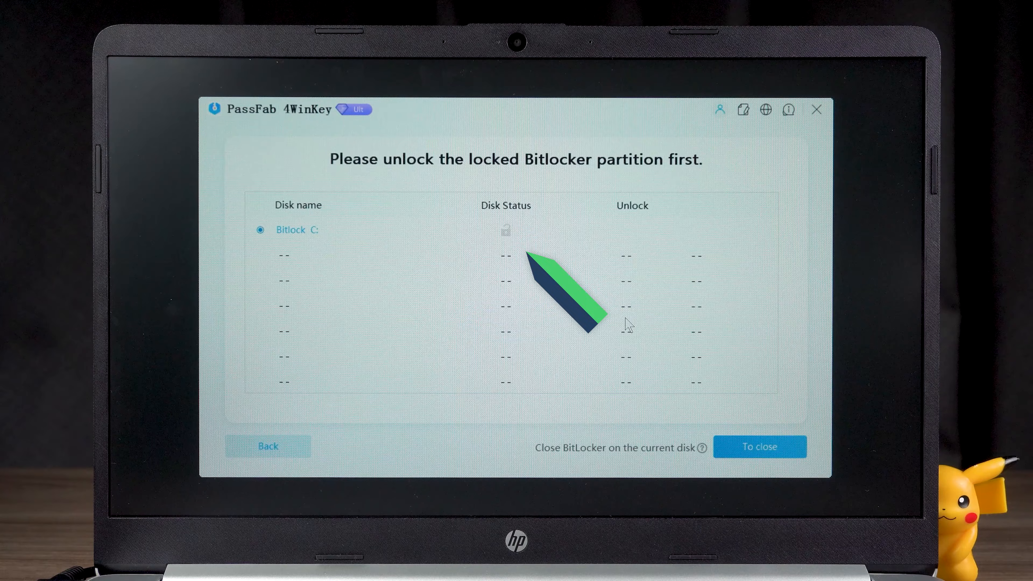
mouse_move(505, 231)
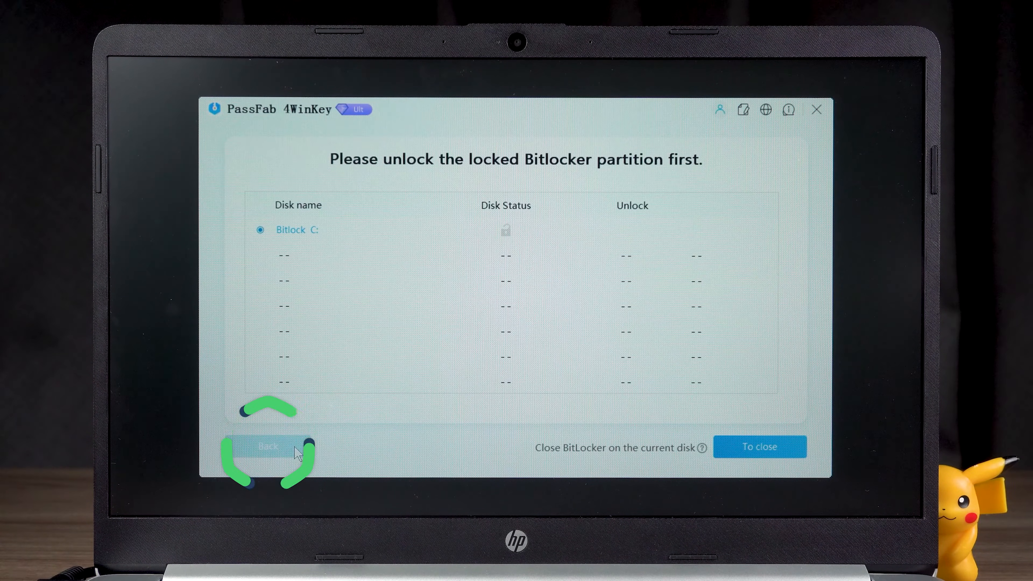
Continue with the Windows 11 system on C:\WINDOWS and select the PassFab admin account.
click(267, 446)
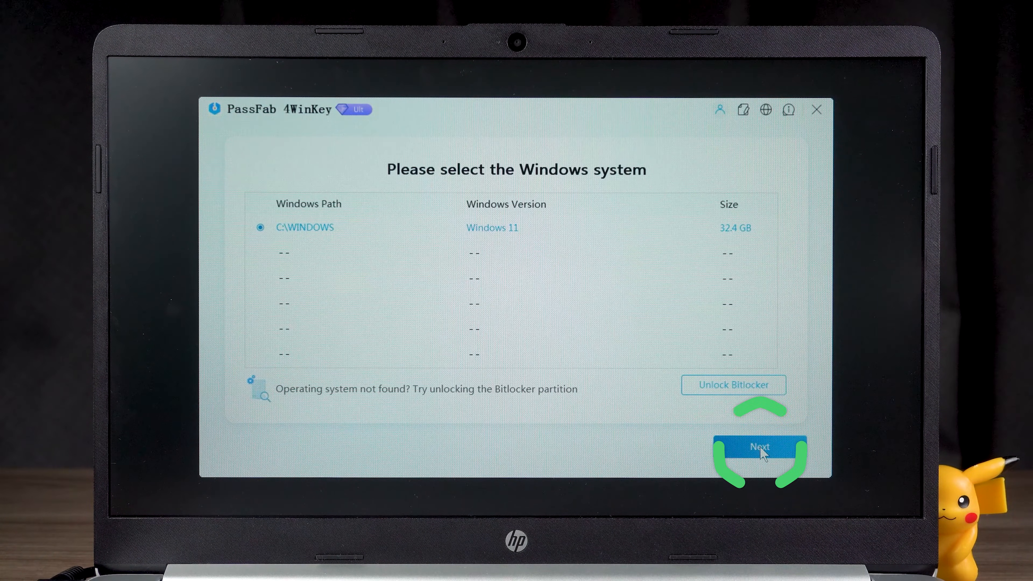
click(760, 447)
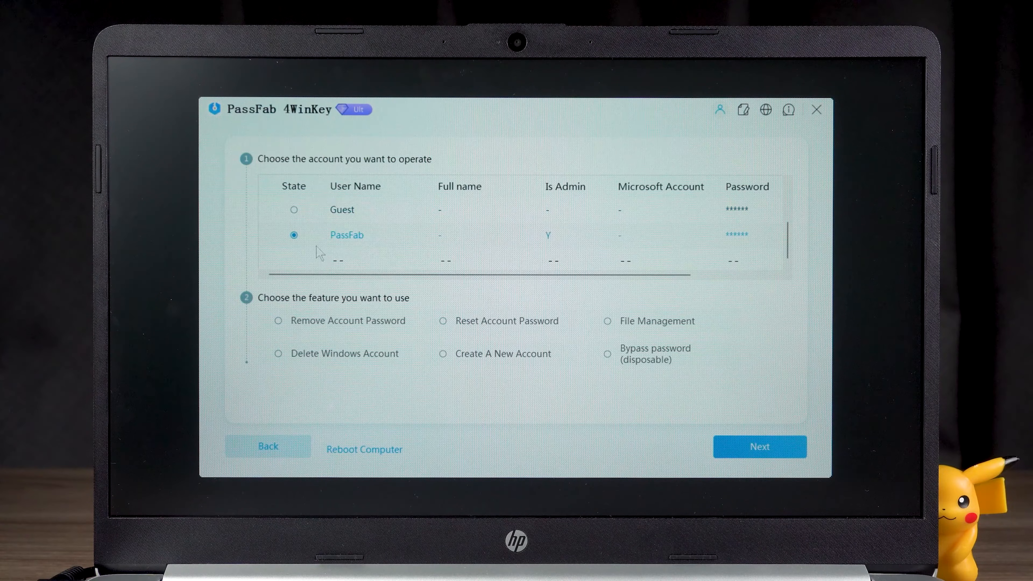
mouse_move(405, 249)
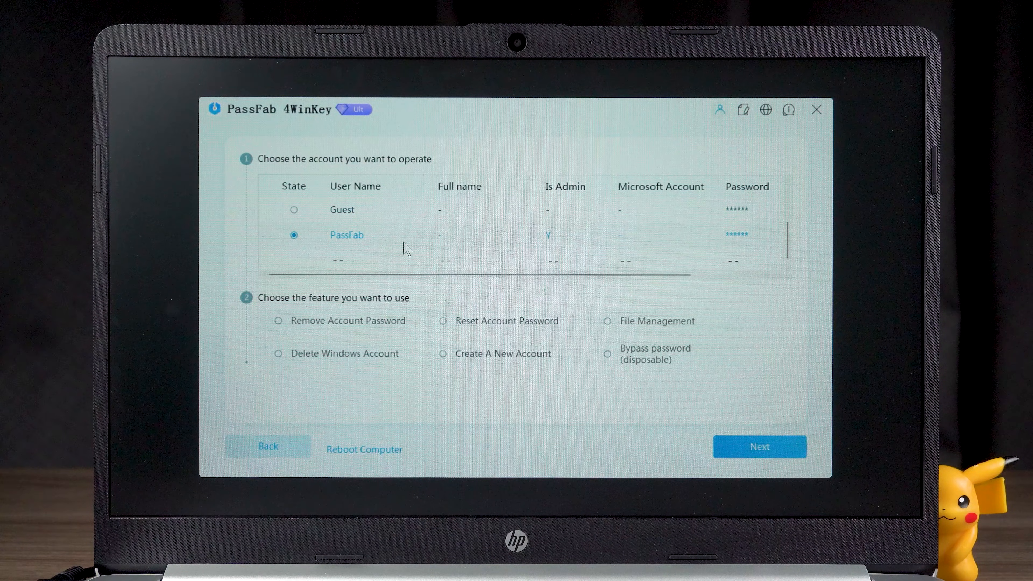
click(607, 353)
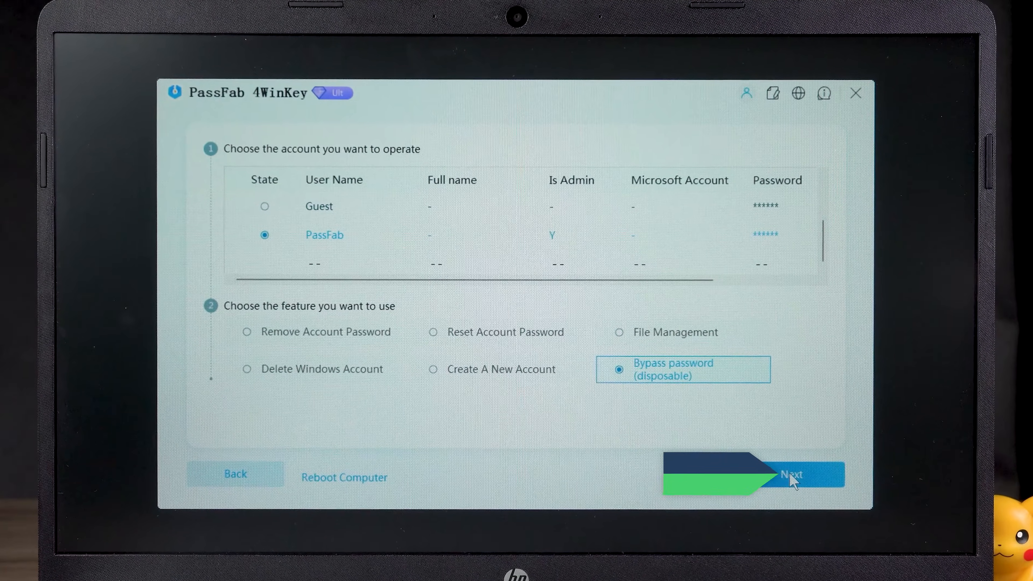
Apply the disposable password bypass to the PassFab account and confirm it.
click(789, 475)
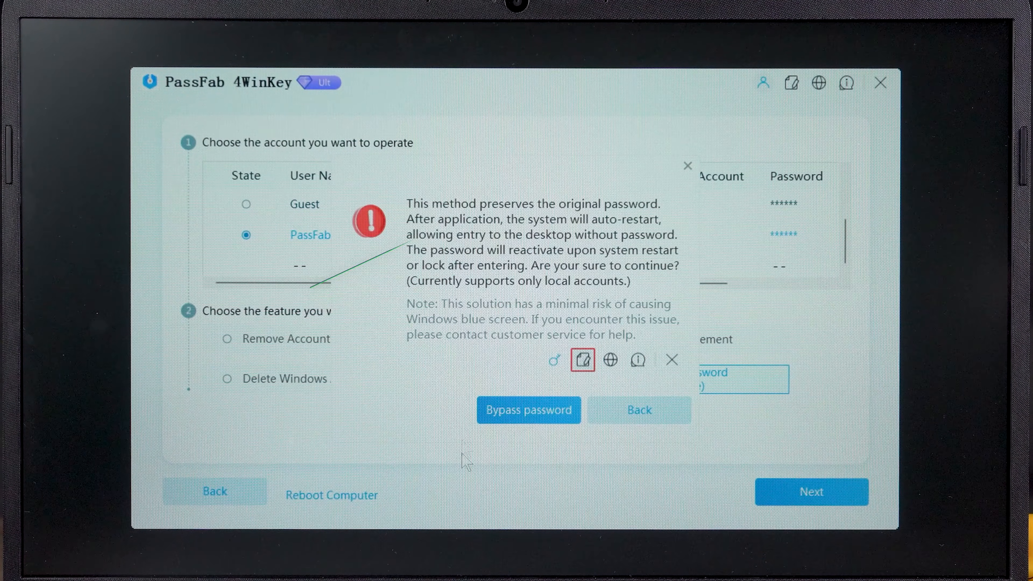
click(527, 410)
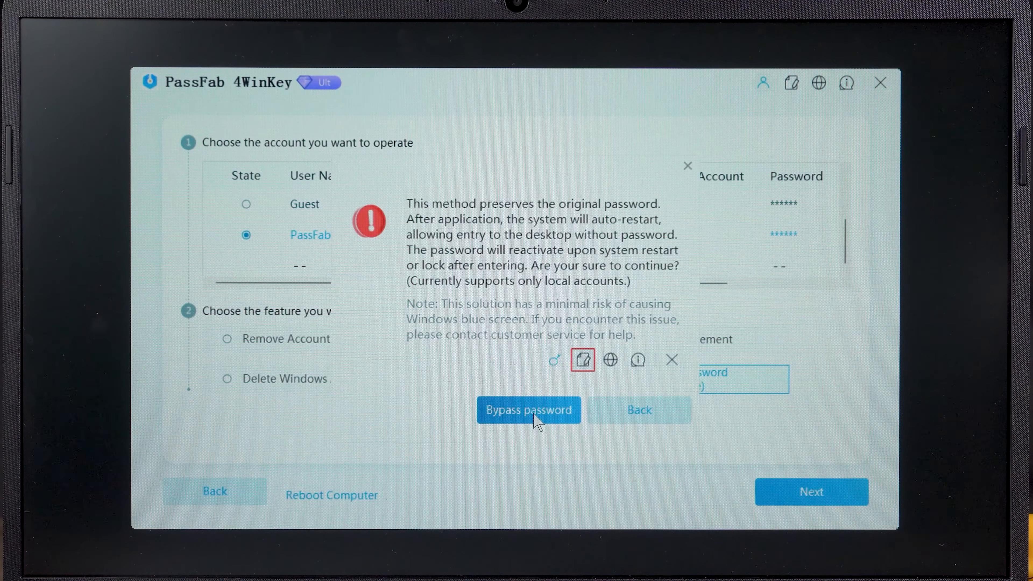
click(528, 410)
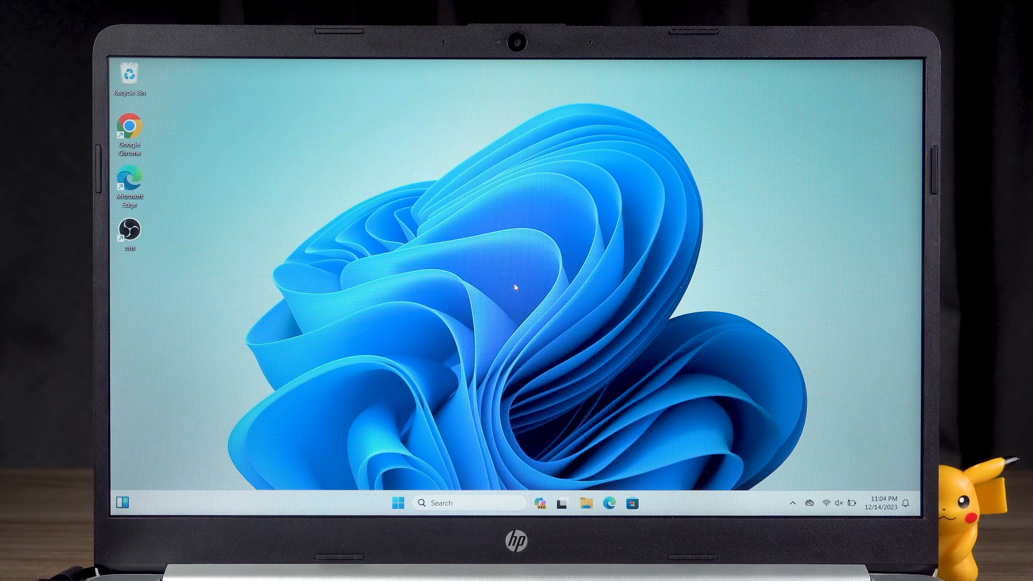
From the signed-in desktop, restart the computer via the Start menu power options.
right_click(516, 286)
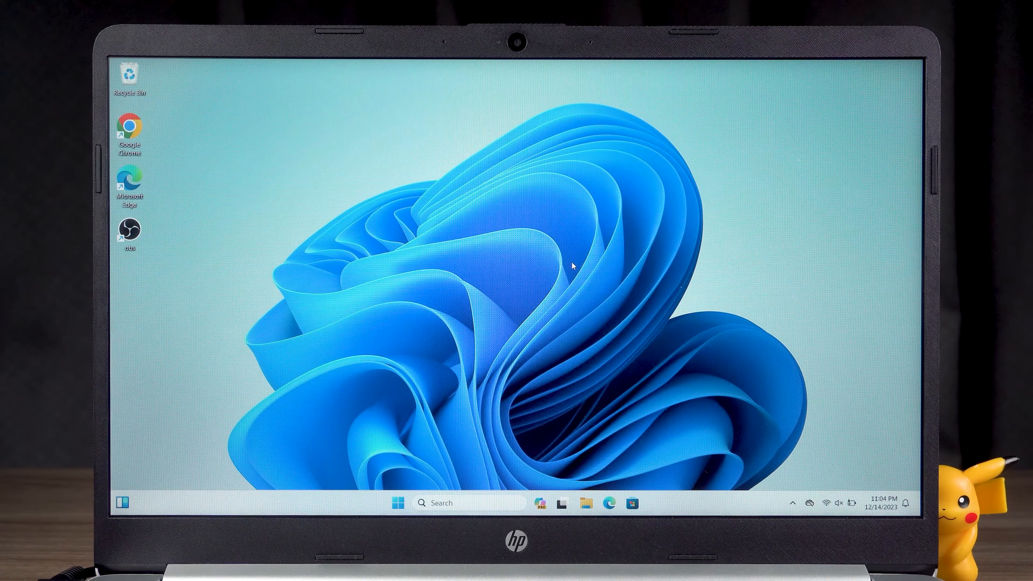
click(393, 502)
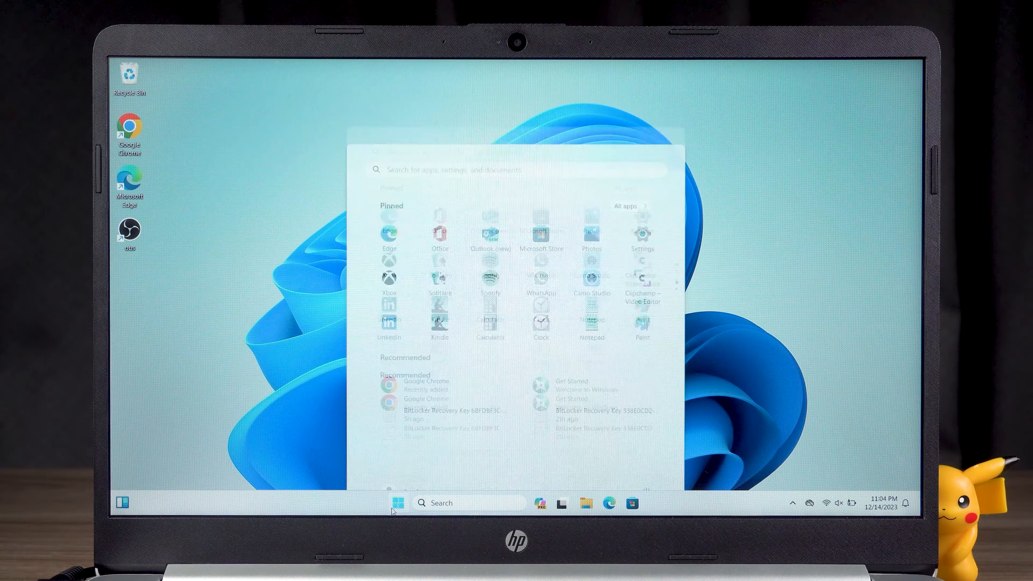
click(646, 466)
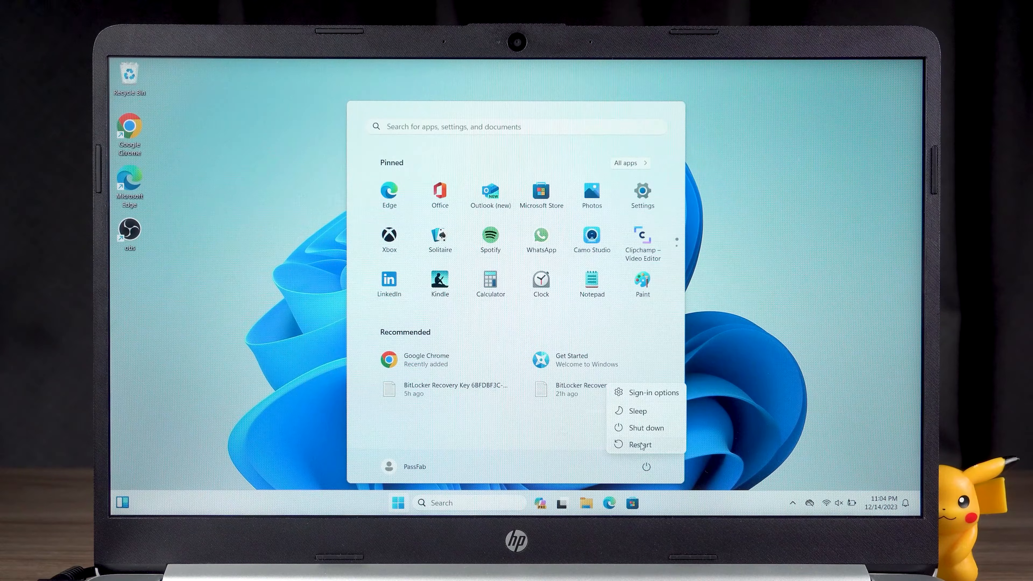
click(639, 444)
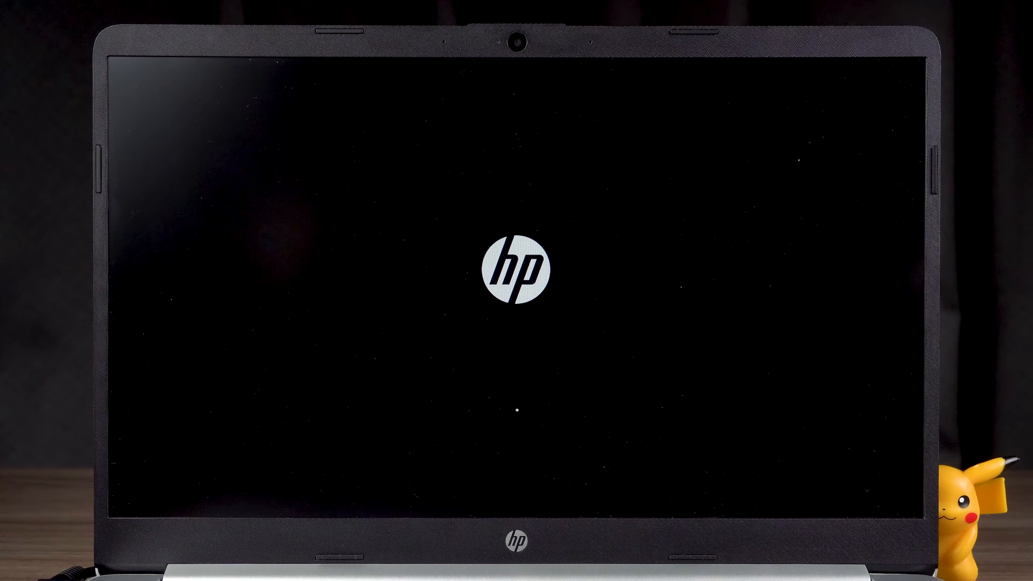